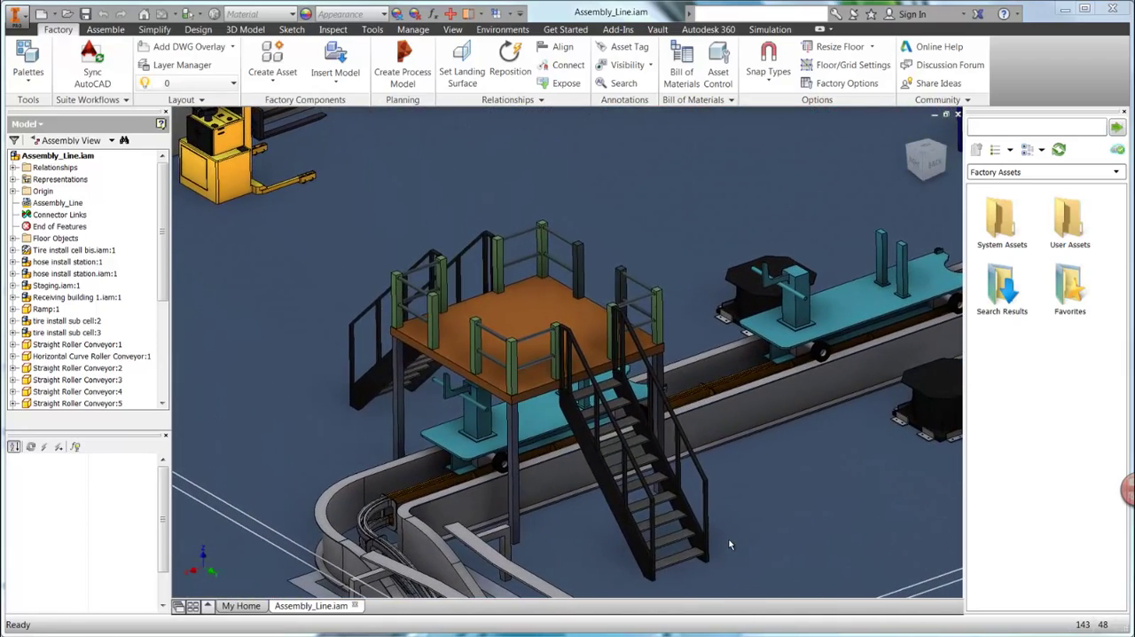
Set the selected platform's Height to 3000 mm, growing its stairs to 14 steps
{"action": "left_click", "coordinate": [475, 346]}
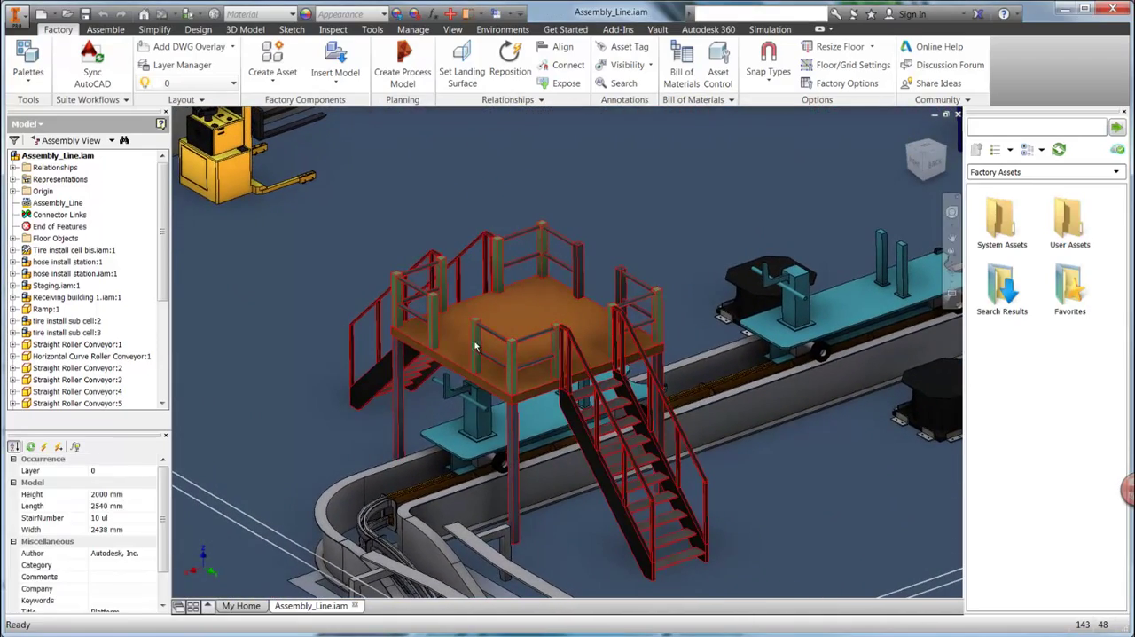
{"action": "left_click", "coordinate": [152, 494]}
{"action": "type", "text": "3000"}
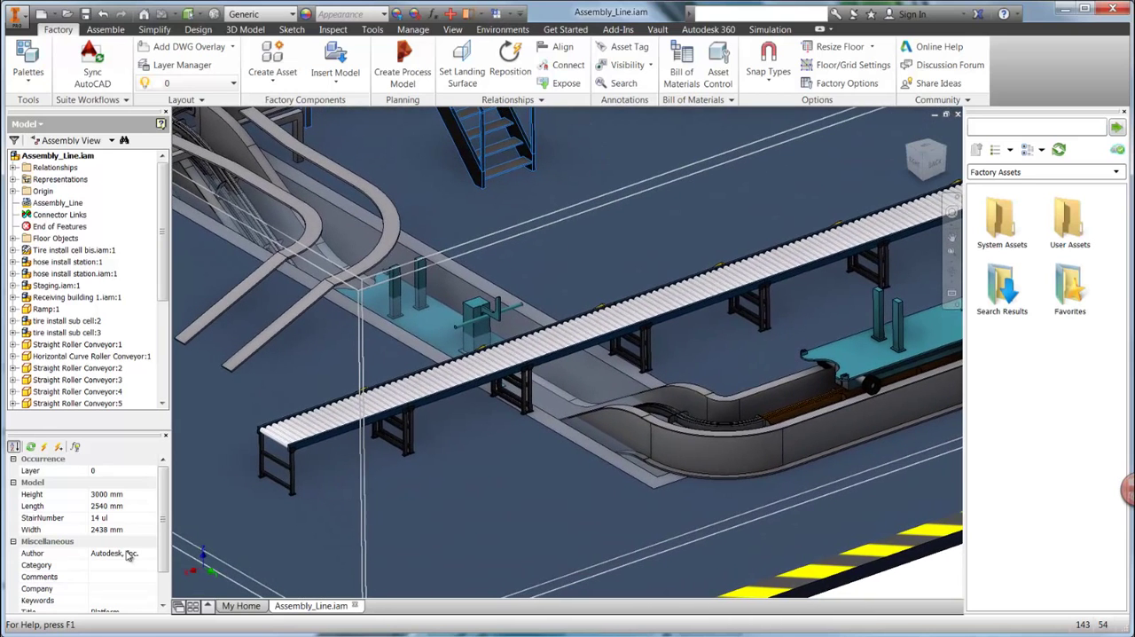
Delete one Straight Roller Conveyor section, leaving a gap between the two runs
{"action": "left_click", "coordinate": [572, 342]}
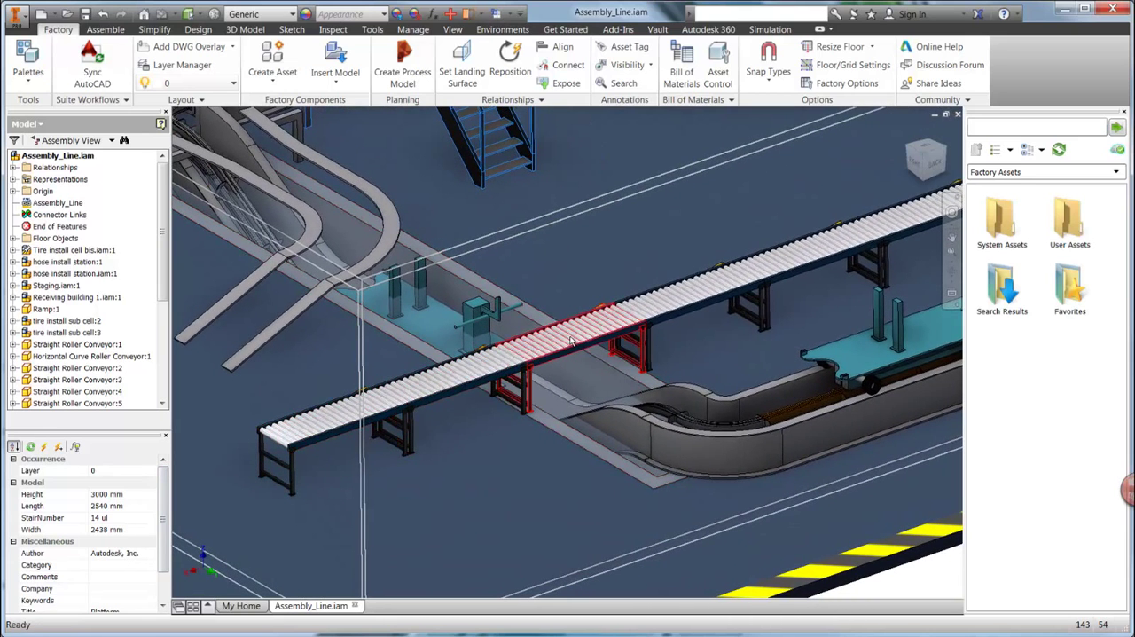
{"action": "left_click", "coordinate": [572, 342]}
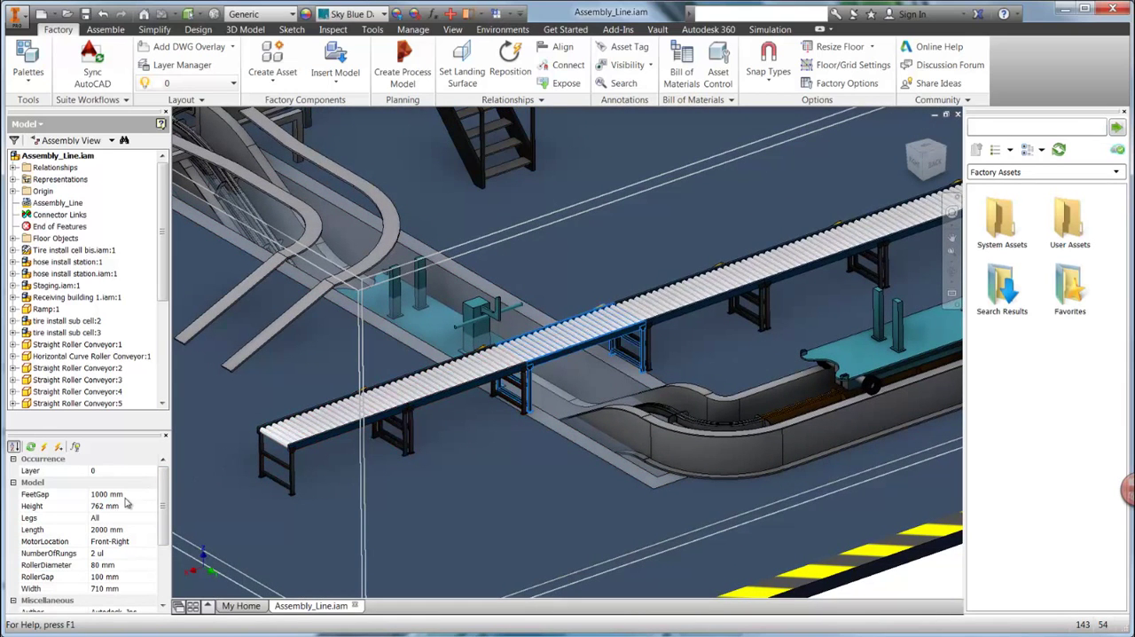
{"action": "left_click", "coordinate": [104, 506]}
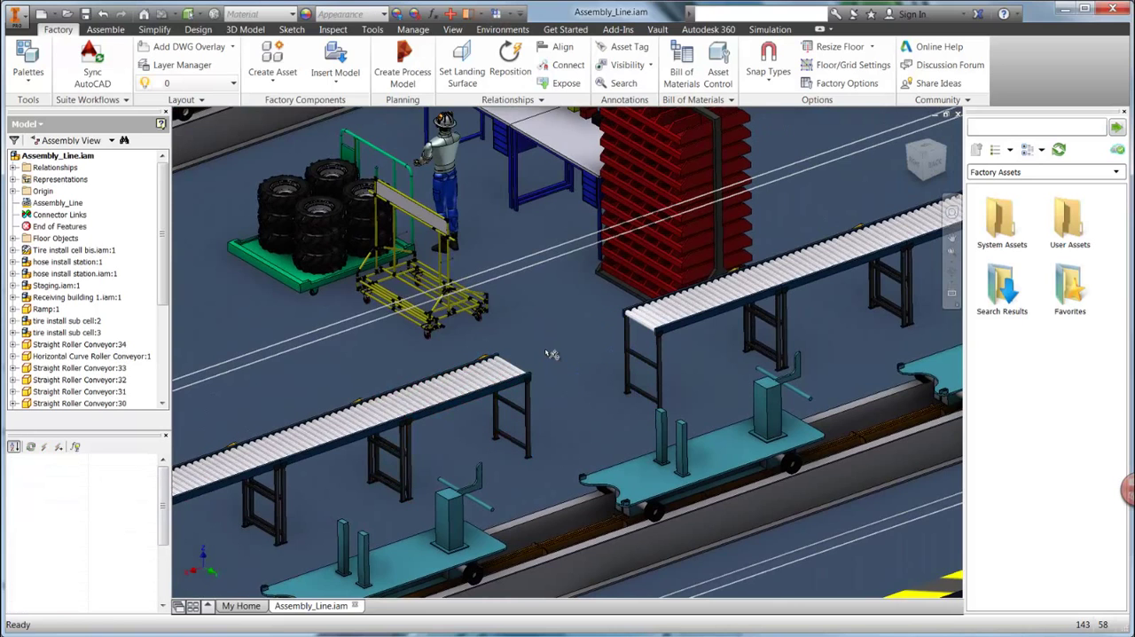
Search assets for 'roller' and place the Y-Merge Roller Conveyor into the gap
{"action": "left_click", "coordinate": [1038, 127]}
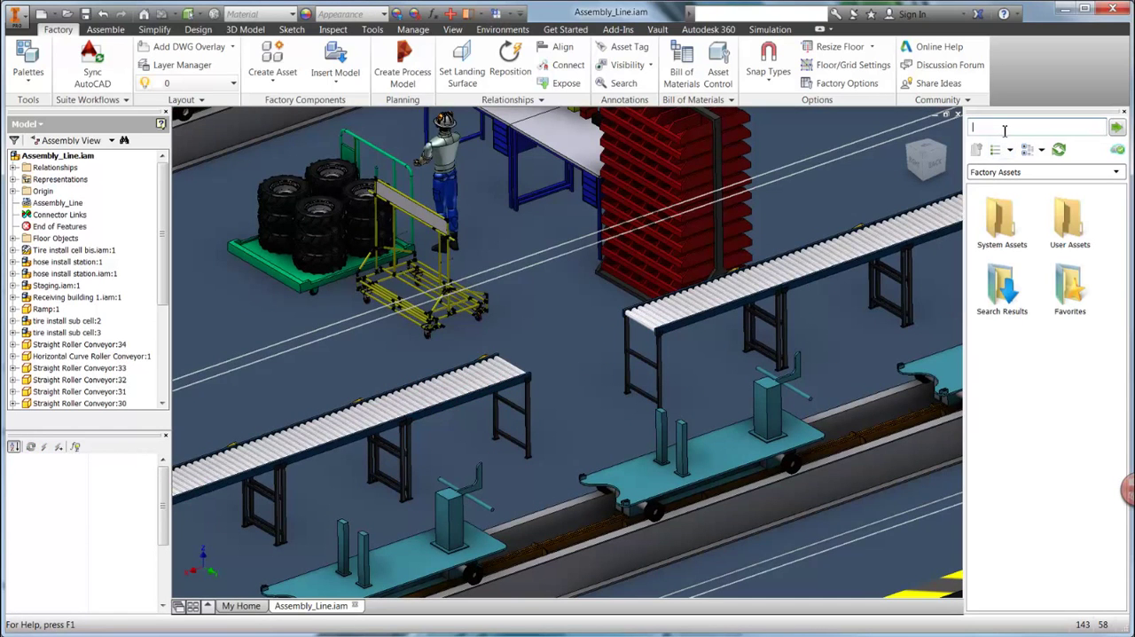
{"action": "type", "text": "roller"}
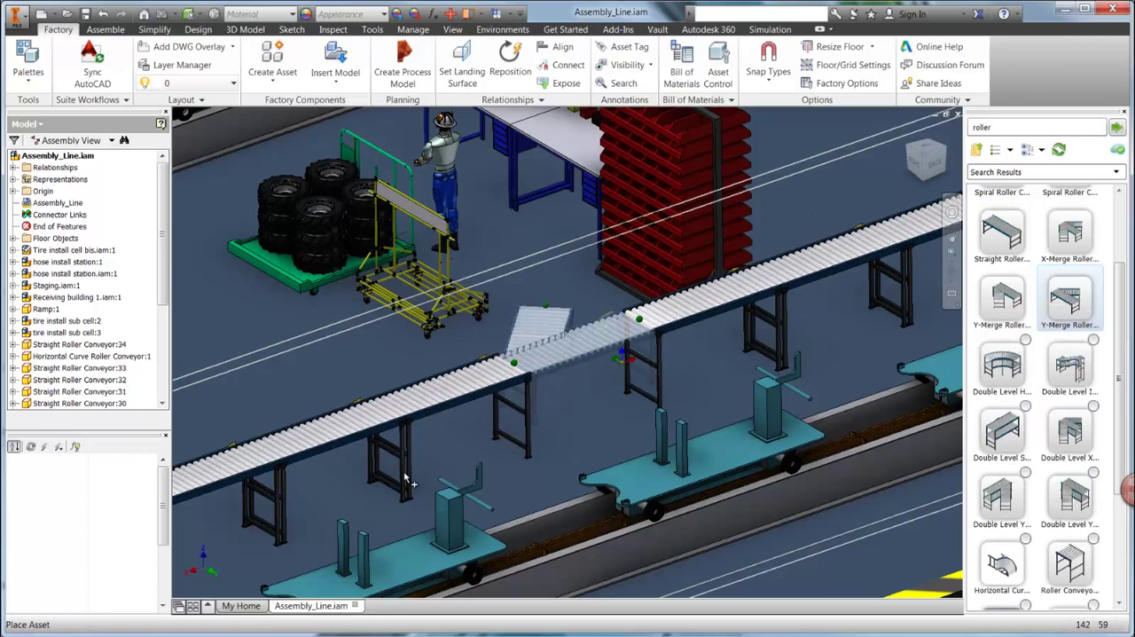
{"action": "left_click", "coordinate": [1001, 228]}
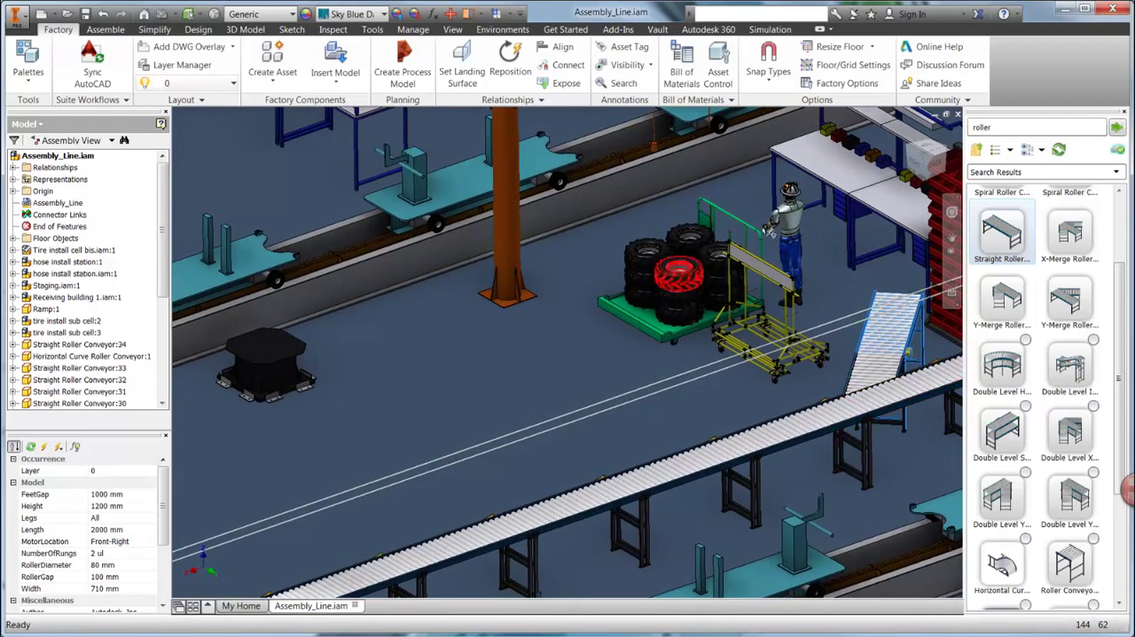
{"action": "left_click", "coordinate": [1033, 126]}
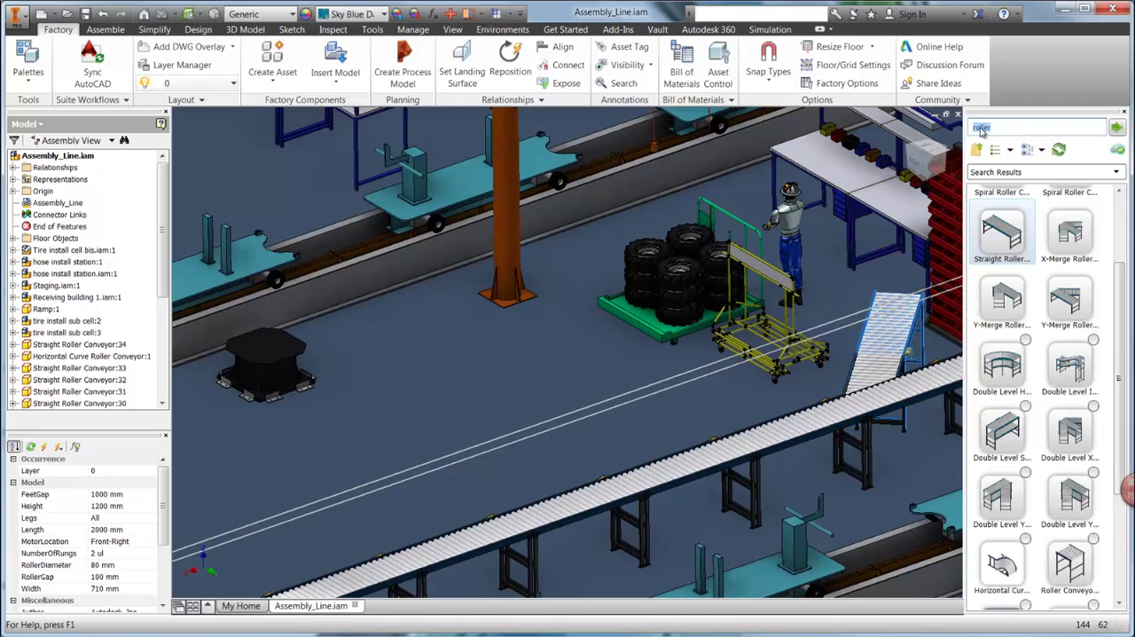
Search assets for 'tire' and place the Tire Run-Out machine beside the orange pillar
{"action": "type", "text": "tire"}
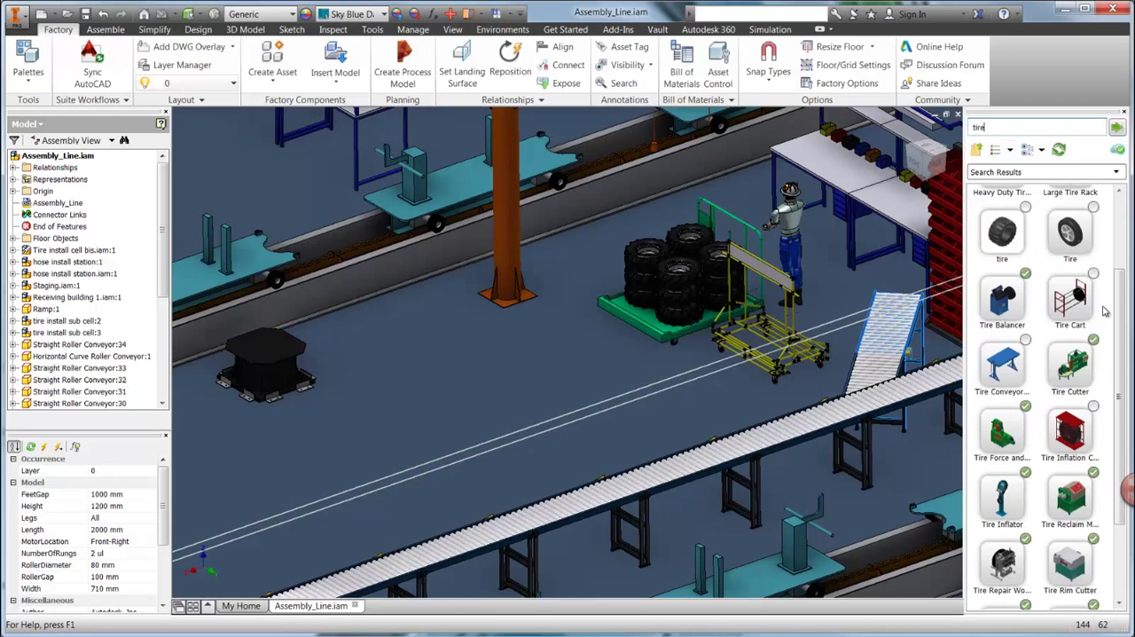
{"action": "scroll", "scroll_direction": "down", "scroll_amount": 3}
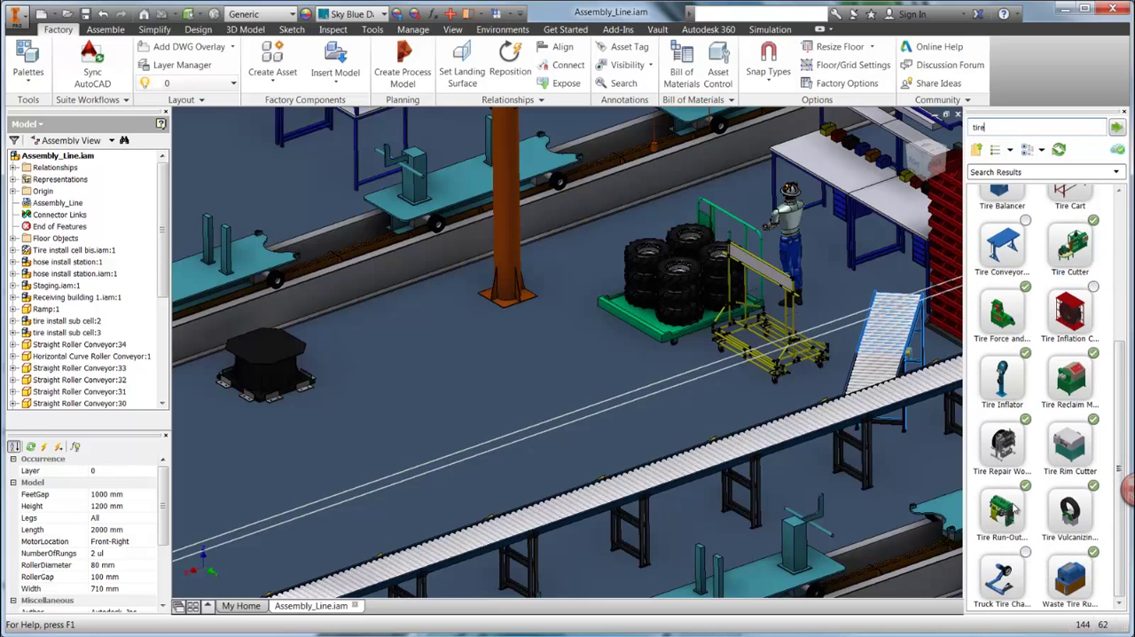
{"action": "left_click", "coordinate": [1002, 510]}
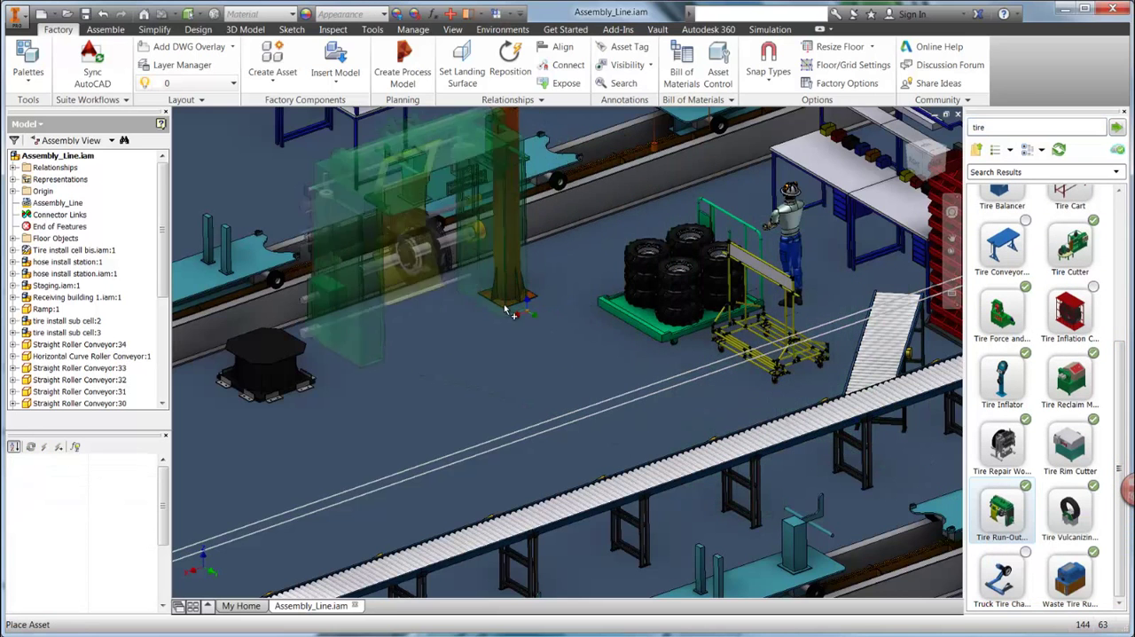
{"action": "left_click", "coordinate": [510, 63]}
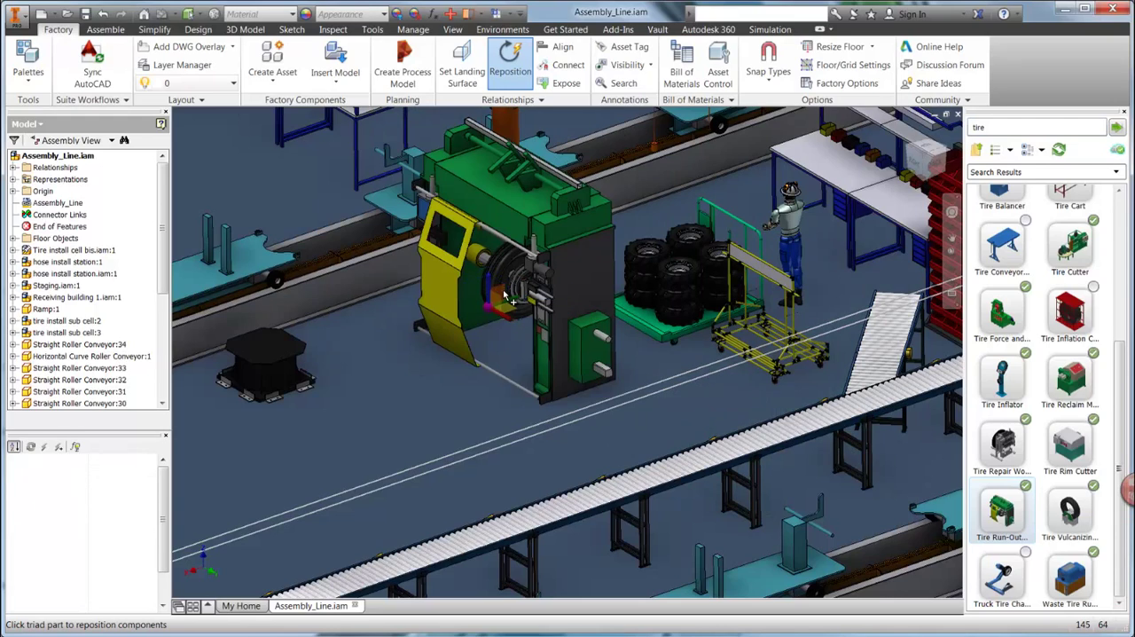